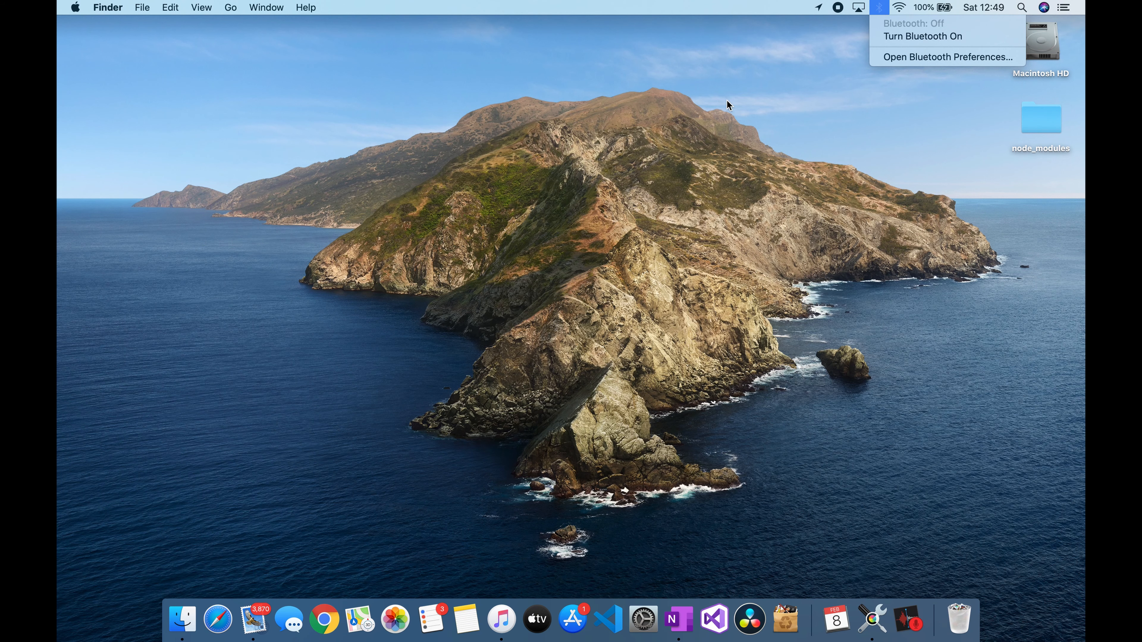
# Step: Show the Wi-Fi status with nearby networks, connected to Arvind24G
pyautogui.click(898, 7)
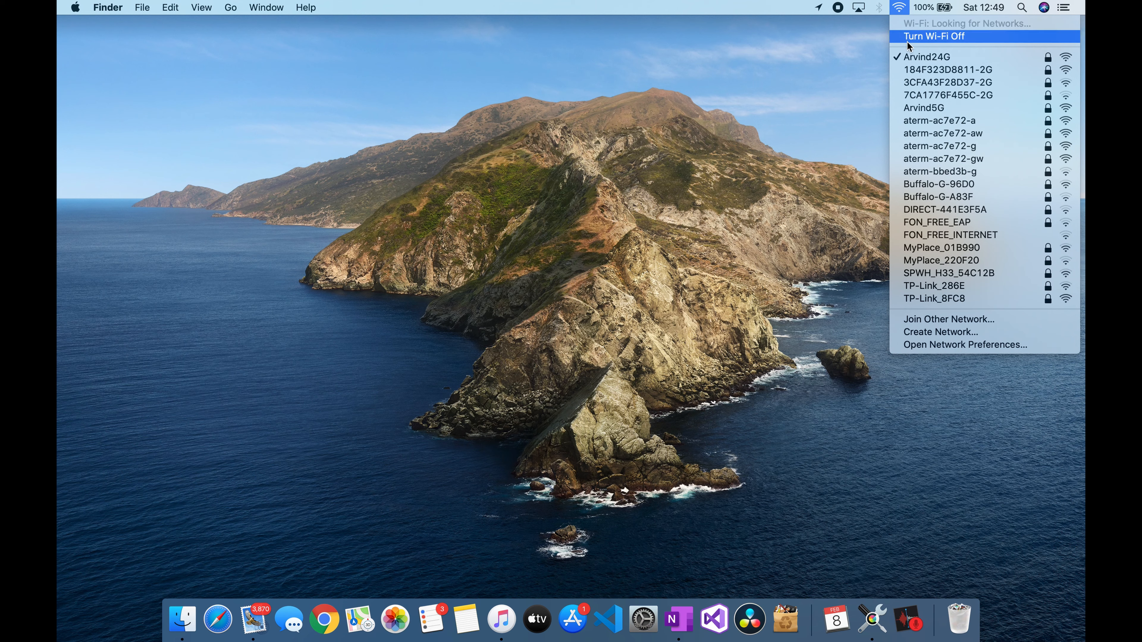